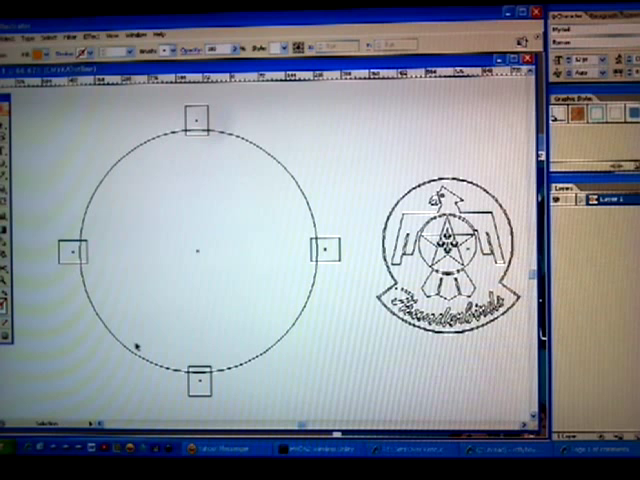
pyautogui.moveTo(88, 127)
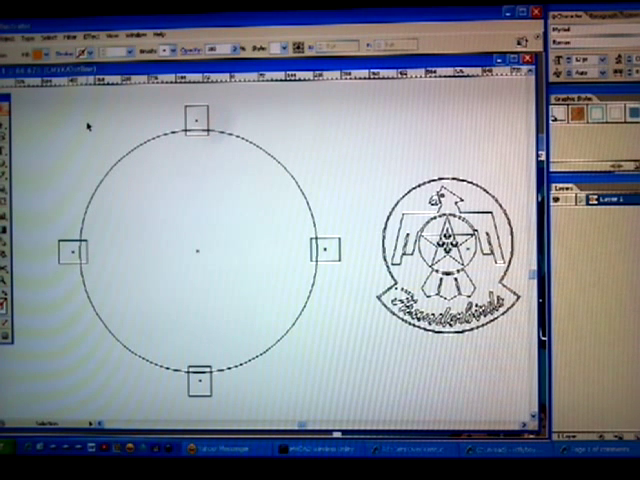
pyautogui.moveTo(135, 165)
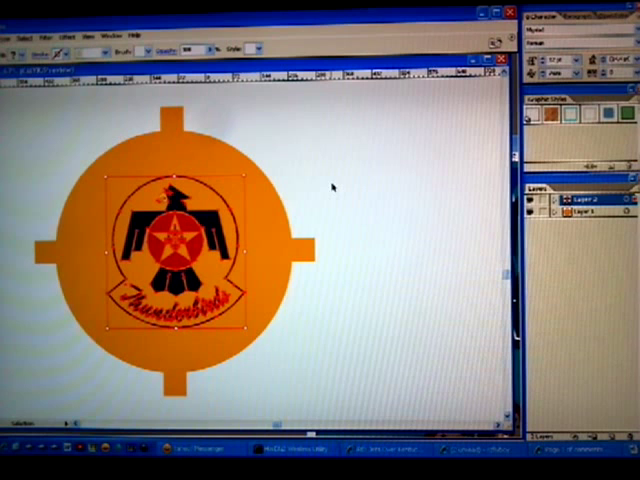
pyautogui.moveTo(30, 155)
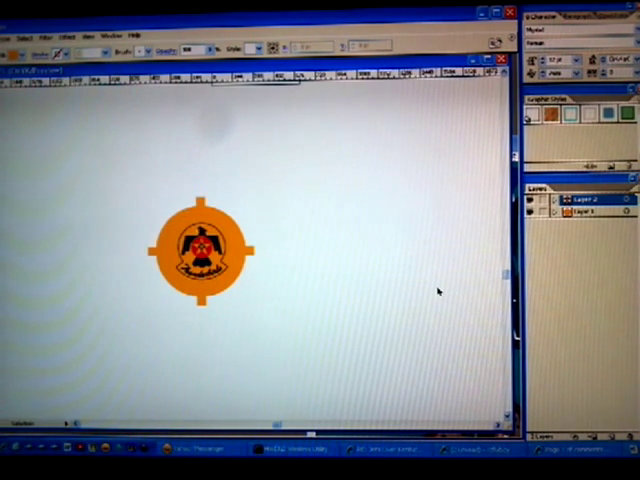
# - Drag copies of the orange tabbed-circle mask below the original to start the row
pyautogui.moveTo(120, 180); pyautogui.dragTo(328, 332)
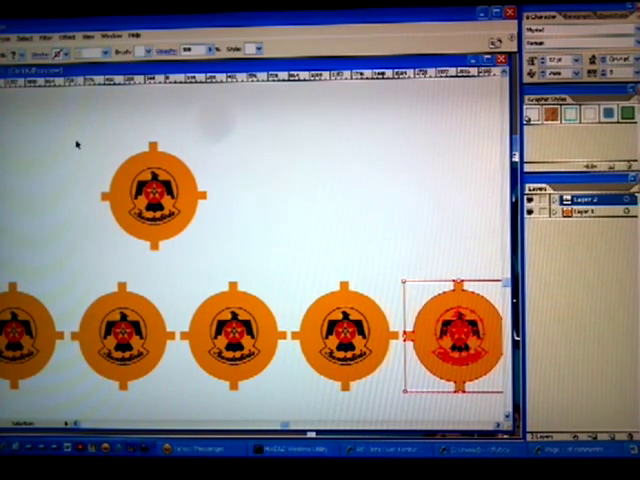
pyautogui.moveTo(65, 118); pyautogui.dragTo(245, 262)
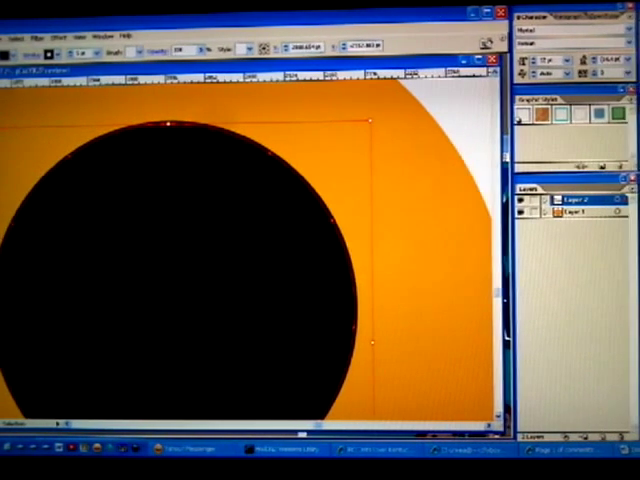
pyautogui.click(18, 36)
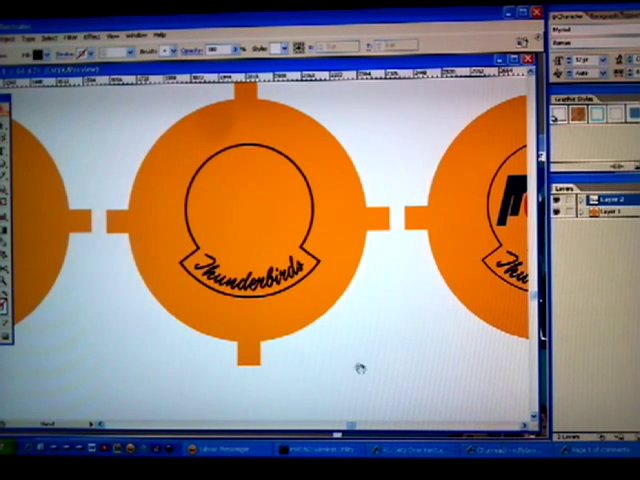
pyautogui.moveTo(310, 170)
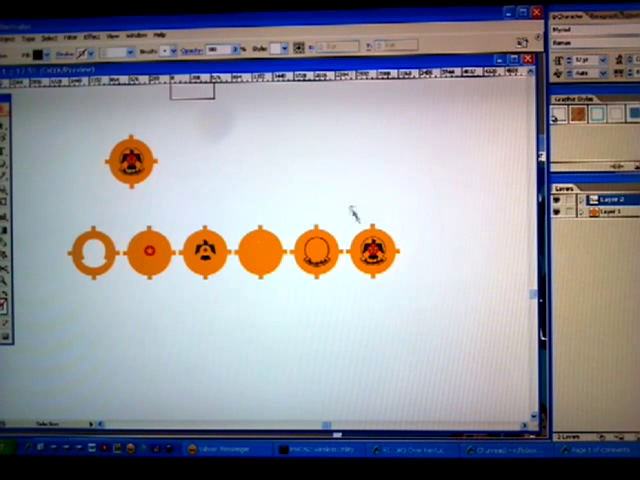
# - Select the copy carrying the full-colour emblem at the end of the row
pyautogui.click(374, 253)
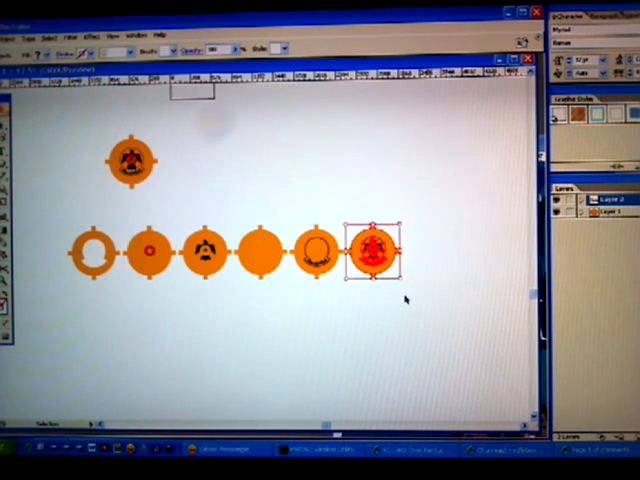